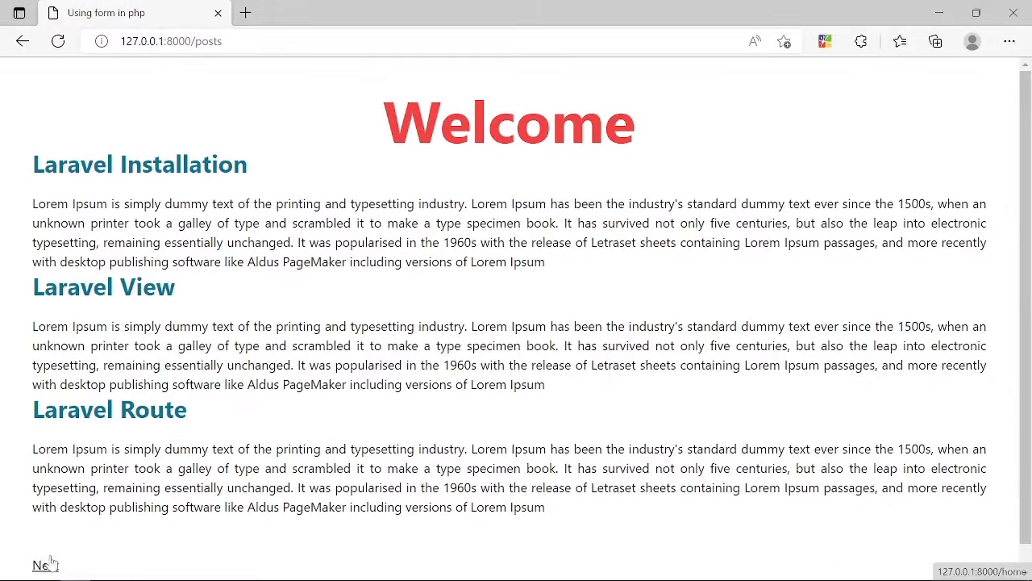
- In view.blade.php, change the second heading's 'Composer' to 'Framework PHP'
left_click(41, 564)
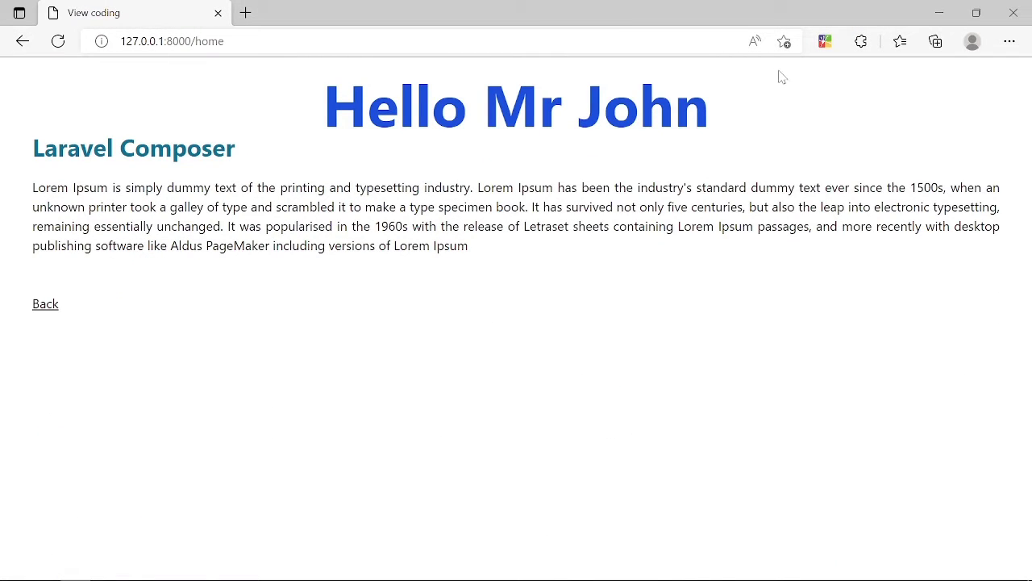
mouse_move(585, 195)
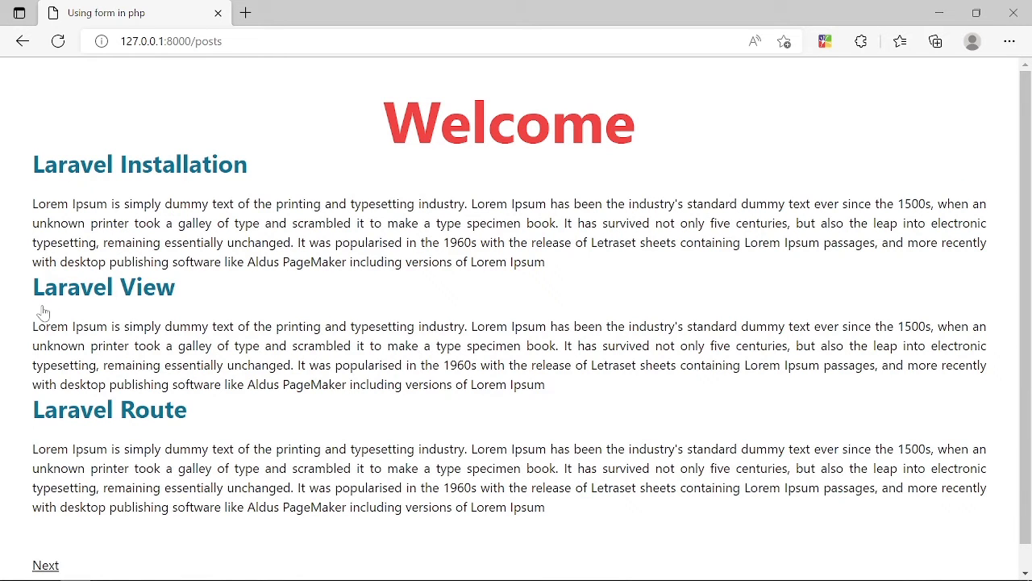
mouse_move(292, 557)
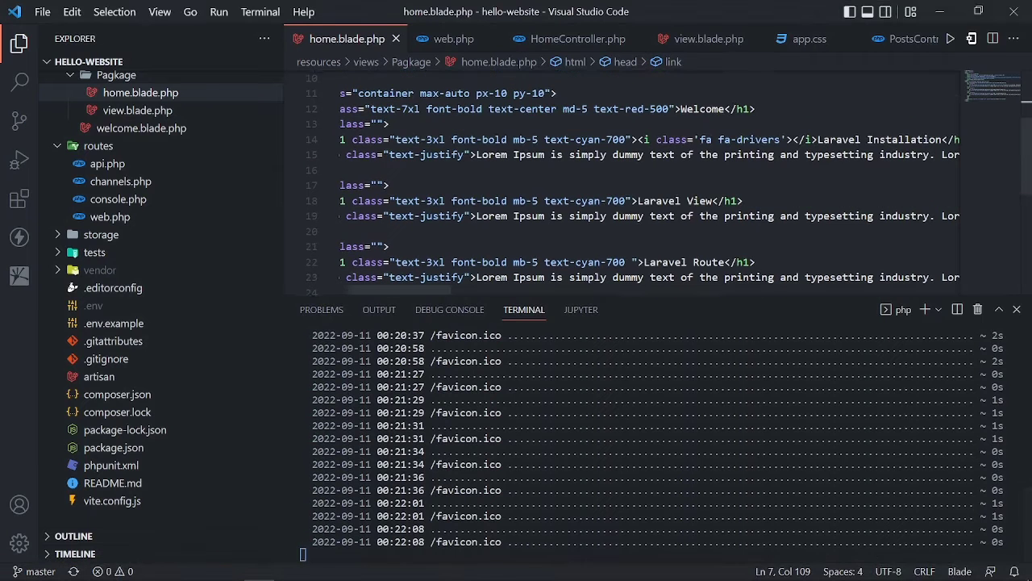
left_click(707, 39)
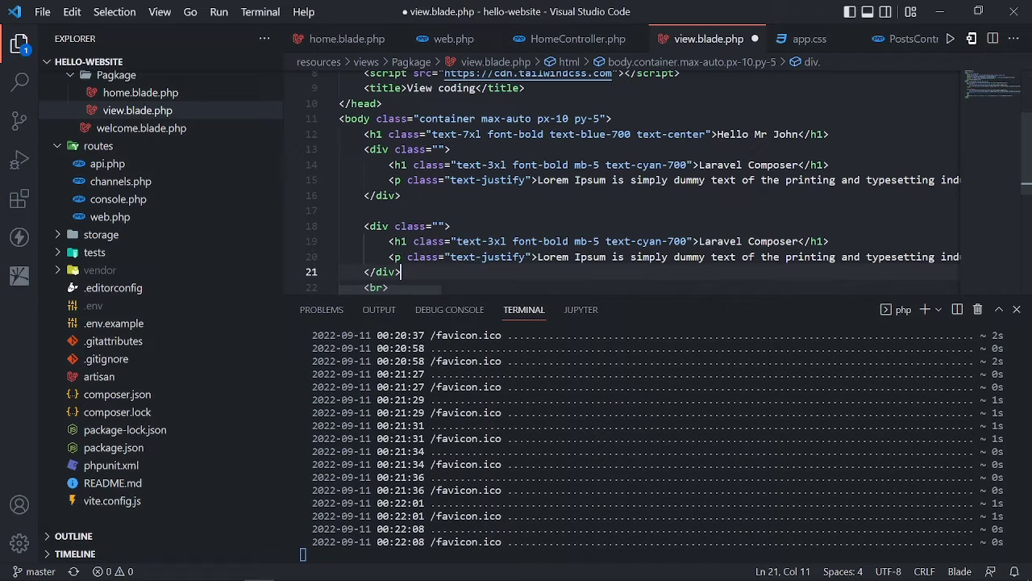
double_click(772, 240)
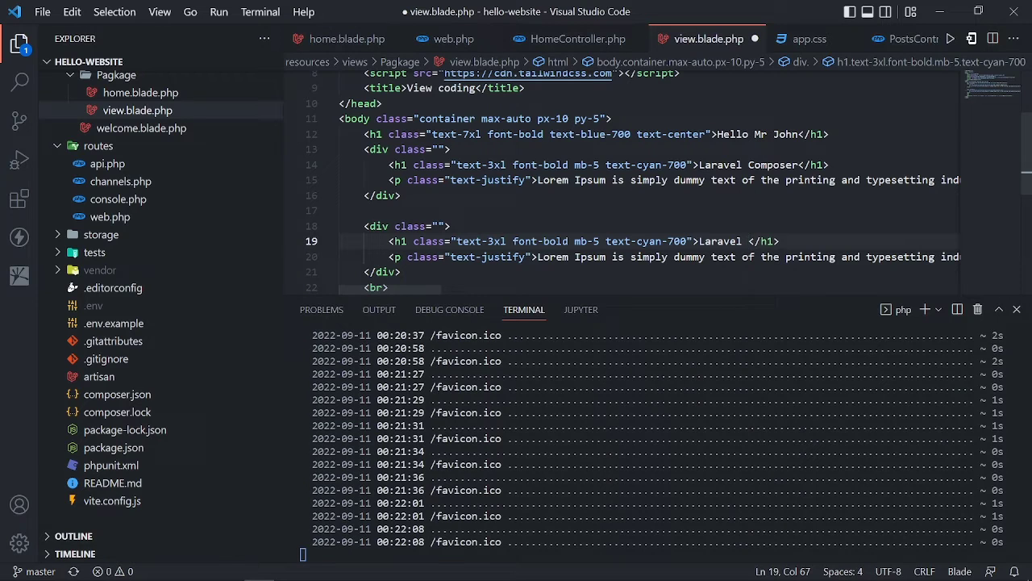
type("Framew")
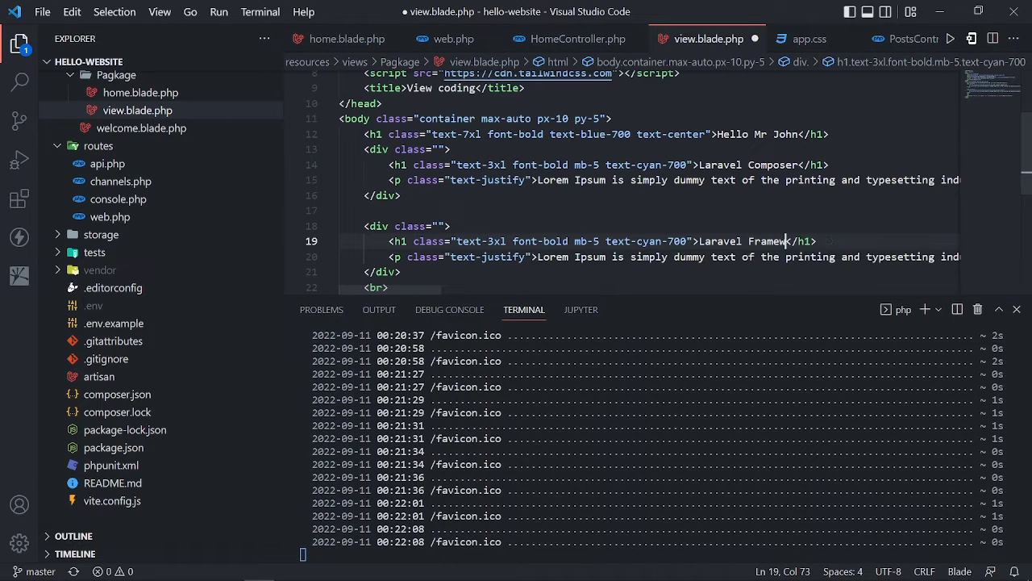
type("PHP")
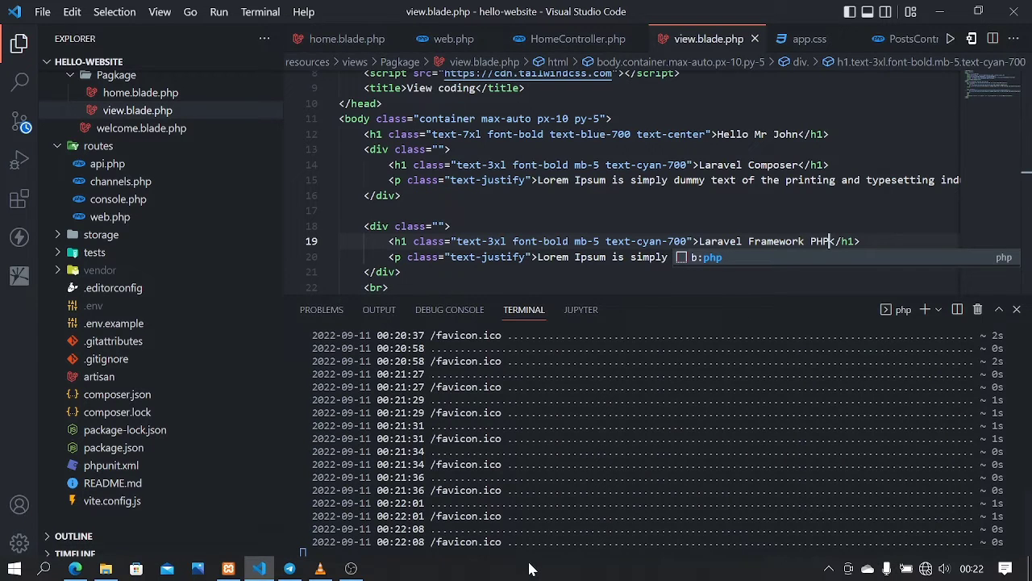
mouse_move(258, 567)
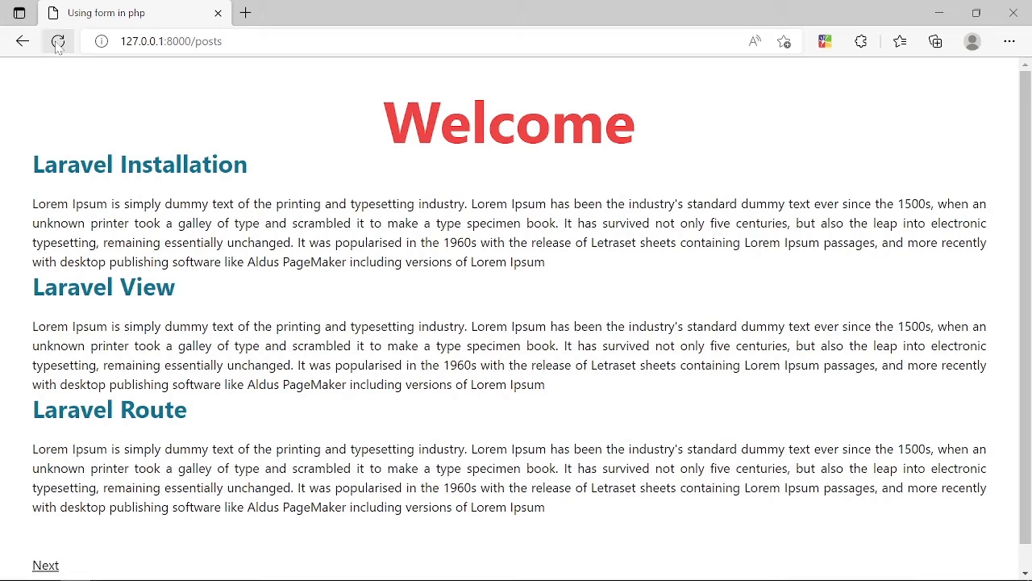
- Reload the Edge page to confirm the second section reads 'Laravel Framework PHP'
left_click(58, 41)
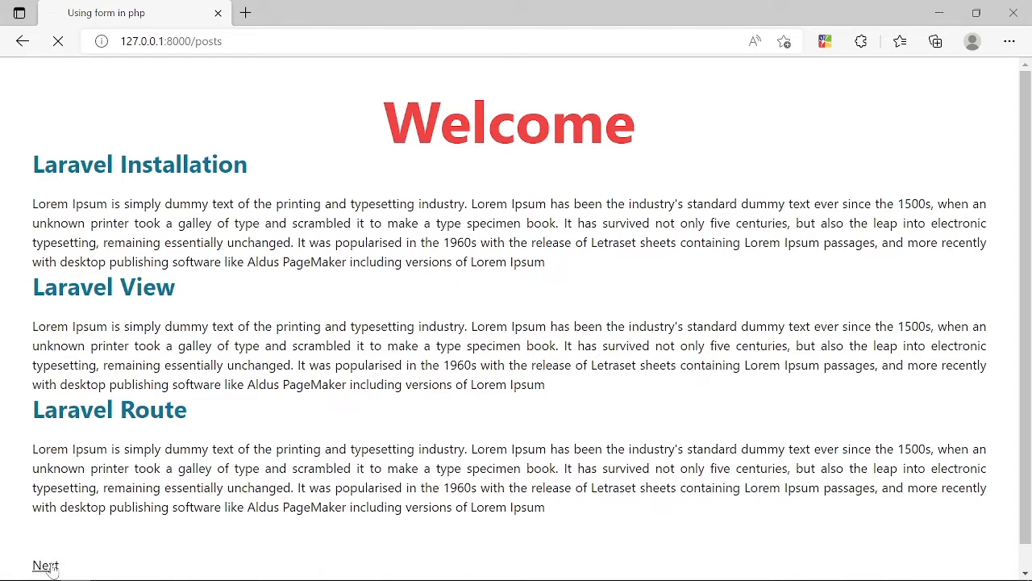
left_click(45, 565)
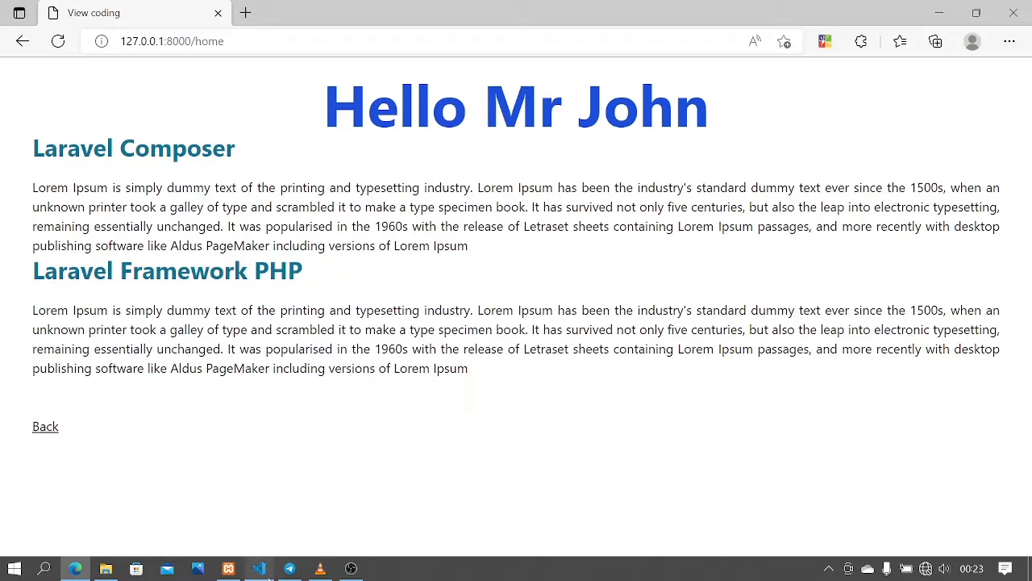
left_click(258, 569)
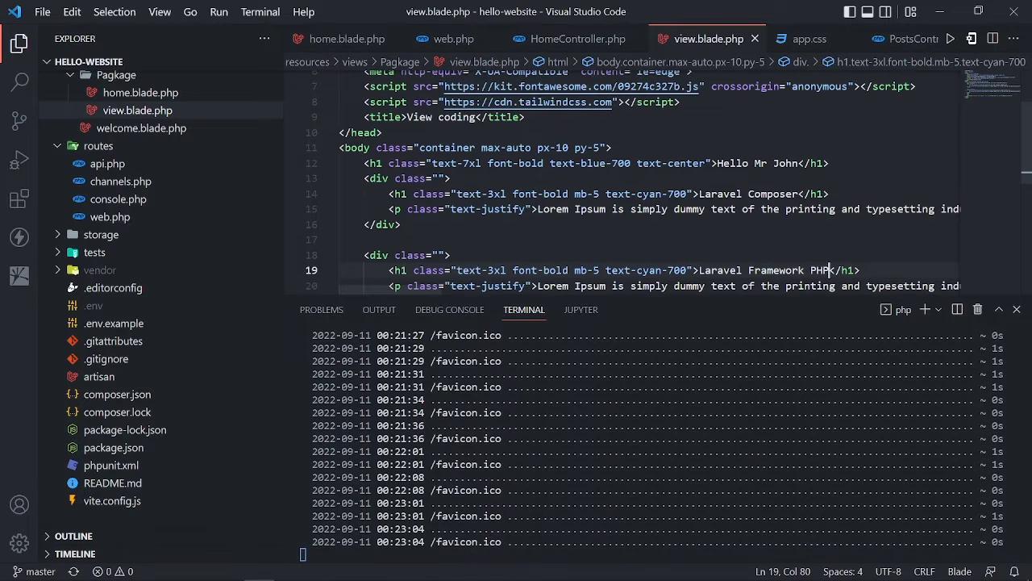
scroll("down", 3)
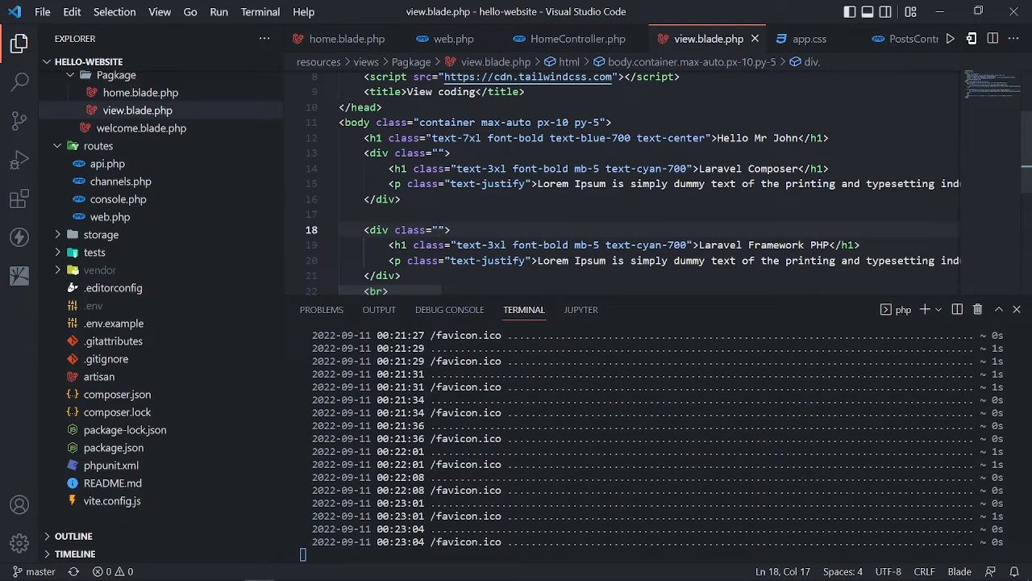
type("md")
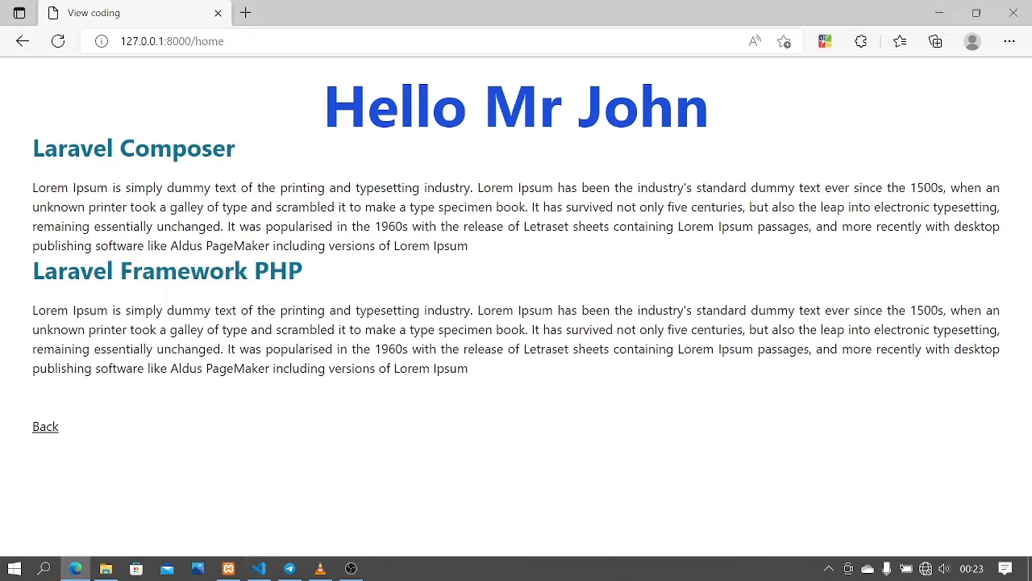
left_click(57, 41)
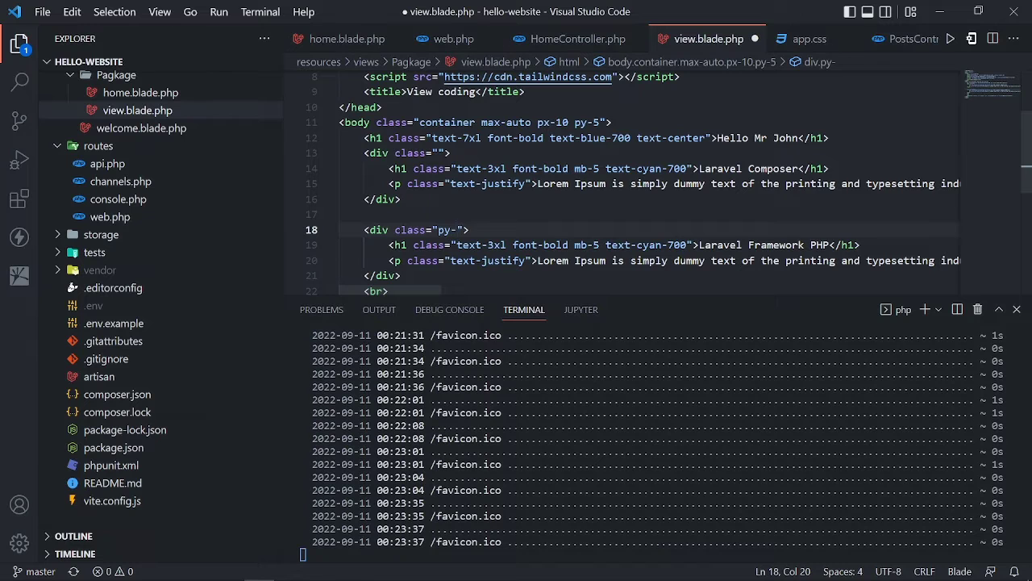
- Add the py-10 class to the Laravel Framework PHP section's div and save
type("10")
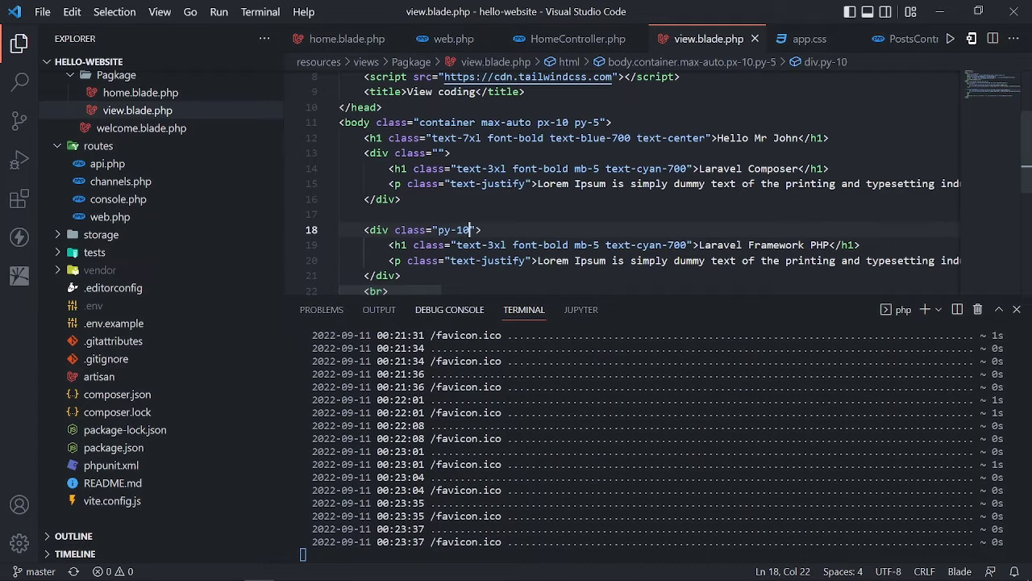